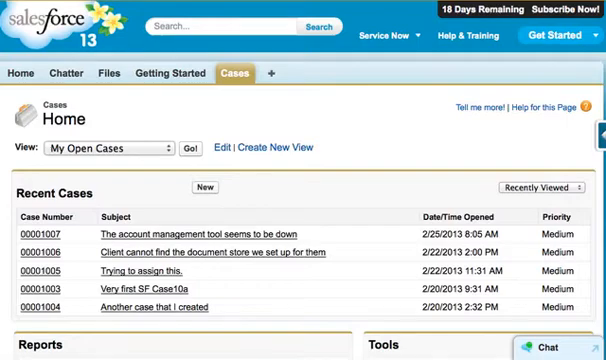
pyautogui.moveTo(380, 155)
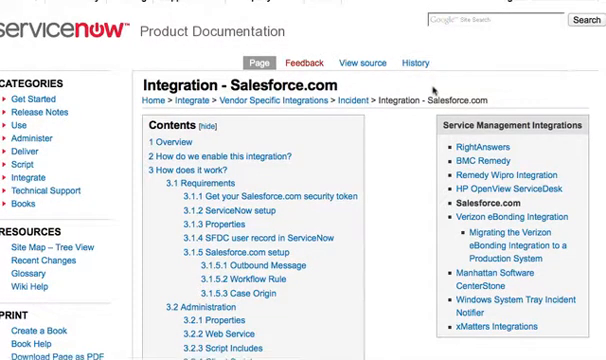
# - Scroll through the Overview, Requirements, Properties and SFDC user record sections of the article
pyautogui.scroll(-3)
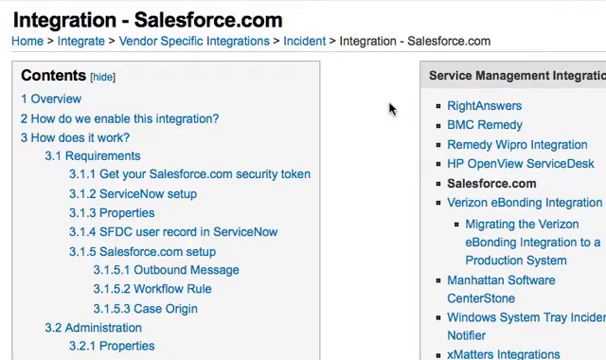
pyautogui.scroll(-3)
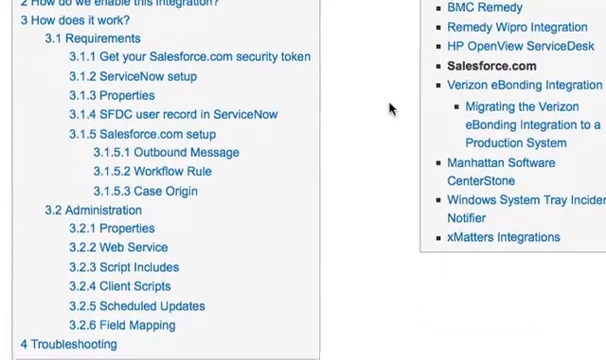
pyautogui.scroll(-3)
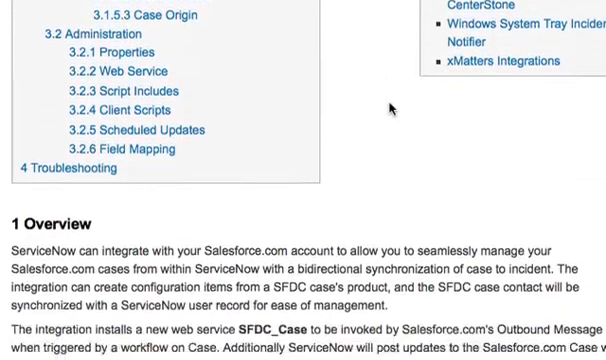
pyautogui.scroll(-3)
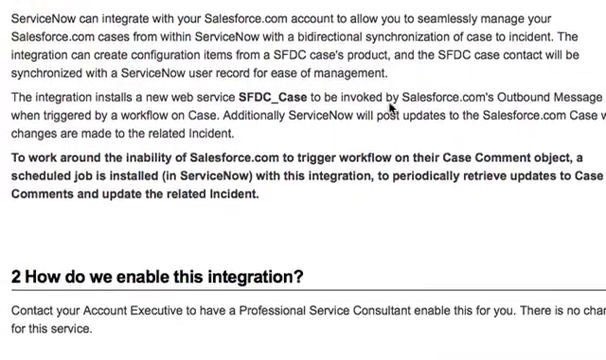
pyautogui.scroll(-3)
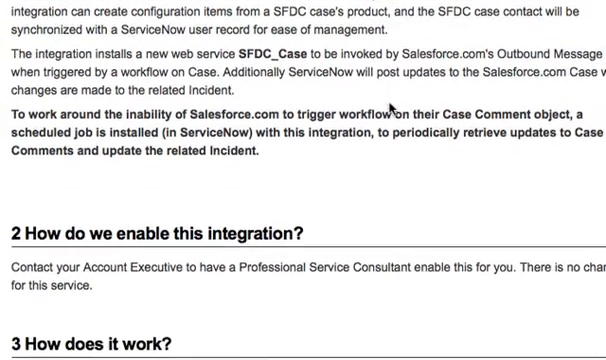
pyautogui.scroll(-3)
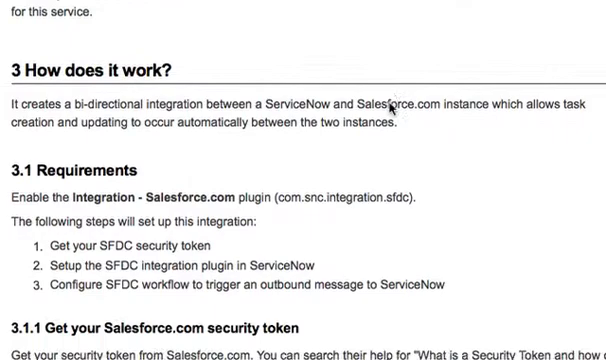
pyautogui.scroll(-3)
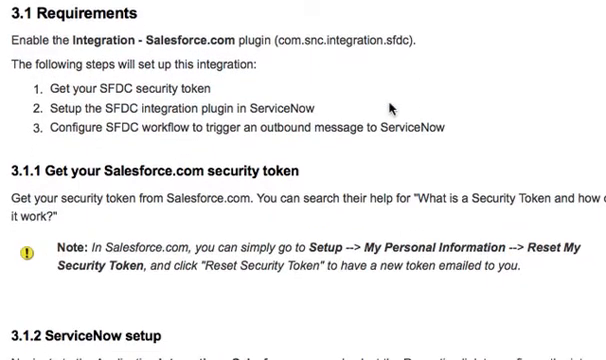
pyautogui.scroll(-3)
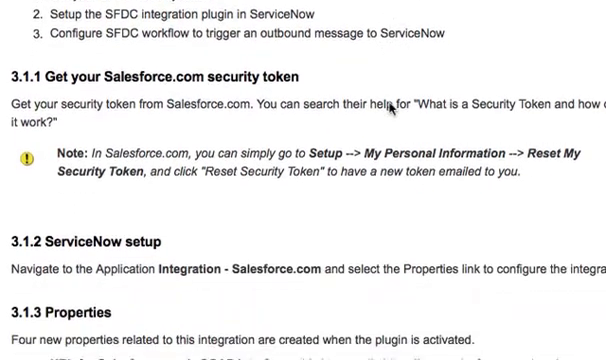
pyautogui.scroll(-3)
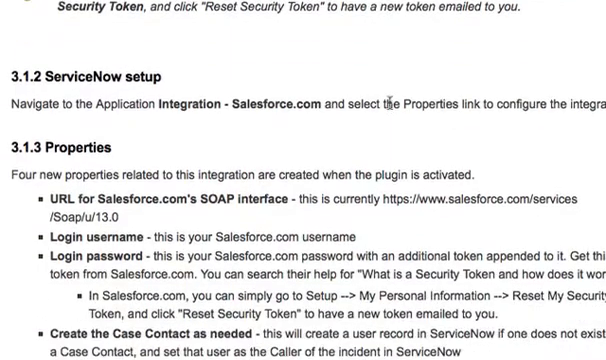
pyautogui.scroll(-3)
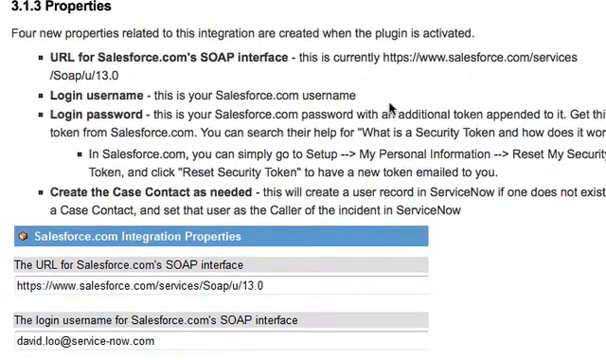
pyautogui.scroll(-3)
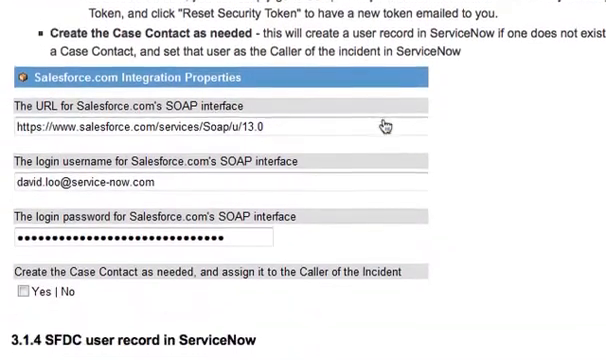
pyautogui.scroll(-3)
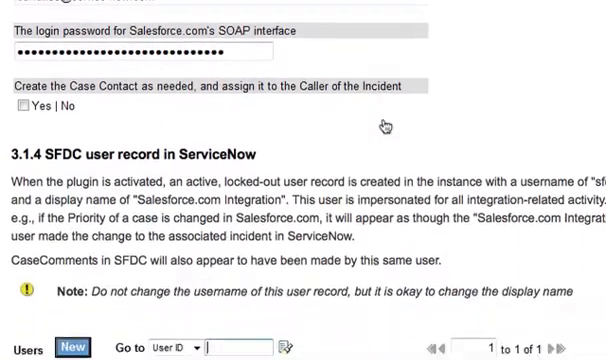
pyautogui.scroll(-3)
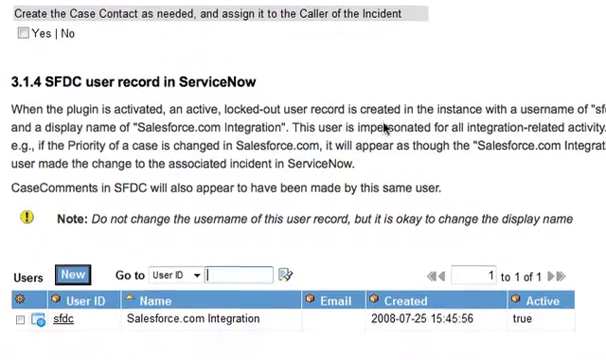
pyautogui.scroll(-3)
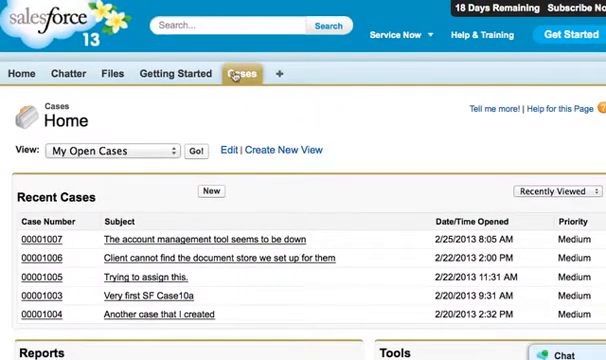
pyautogui.moveTo(236, 73)
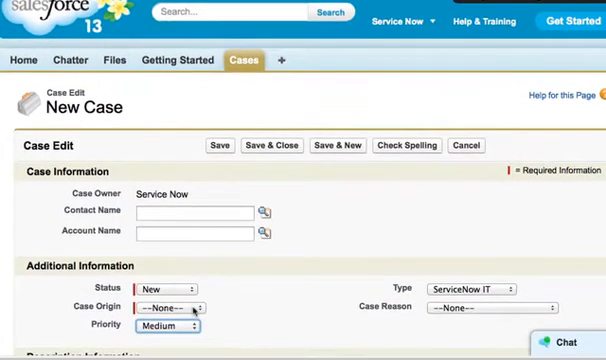
# - Set the case origin and enter the subject 'I cannot see the accounts assigned to me.'
pyautogui.click(165, 292)
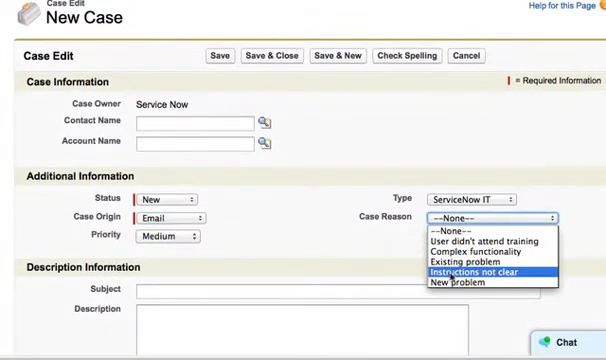
pyautogui.click(489, 253)
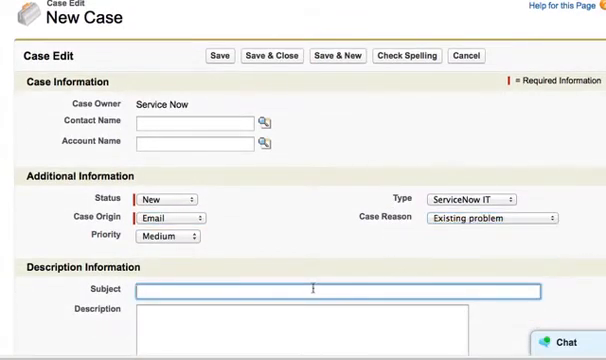
pyautogui.write('I cannot see the accounts assigned to')
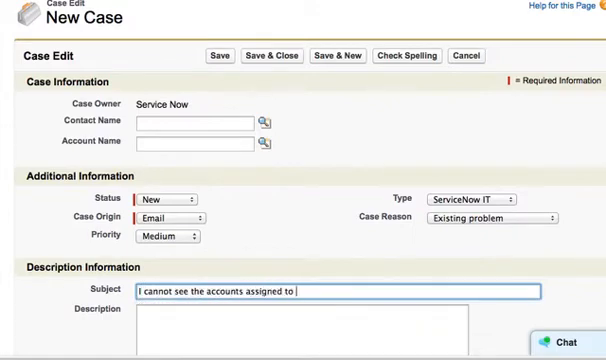
pyautogui.write('me.')
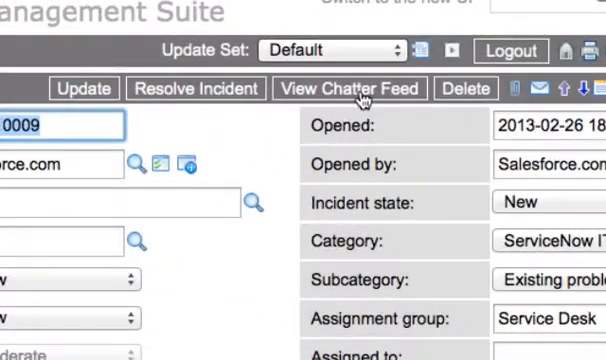
# - Open the Salesforce.com chatter feed window for incident INC0010009
pyautogui.click(349, 88)
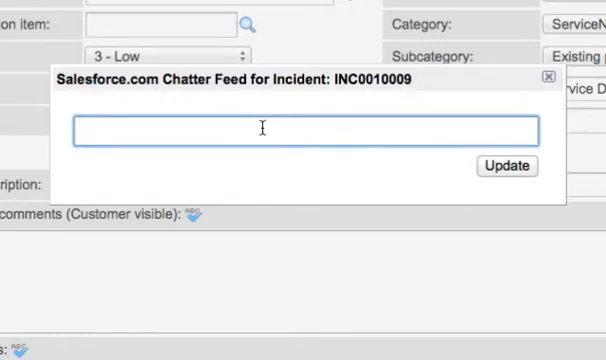
# - Post 'When did this problem start?' to the incident's chatter feed
pyautogui.write('When did this probl')
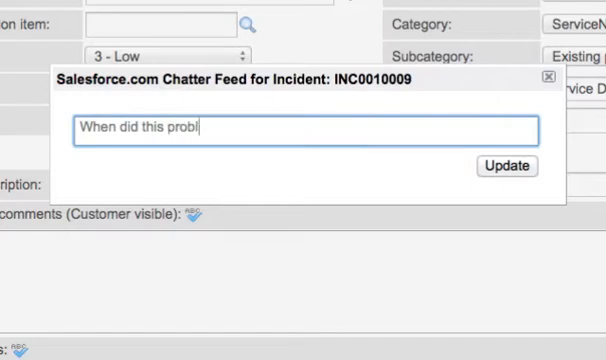
pyautogui.write('em start?')
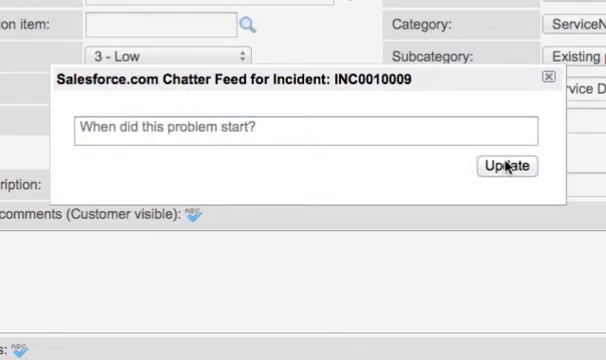
pyautogui.click(506, 166)
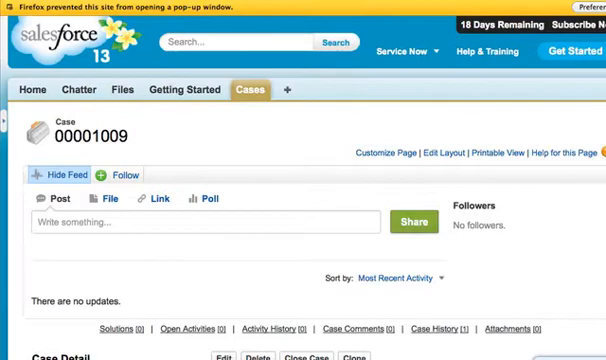
pyautogui.moveTo(256, 131)
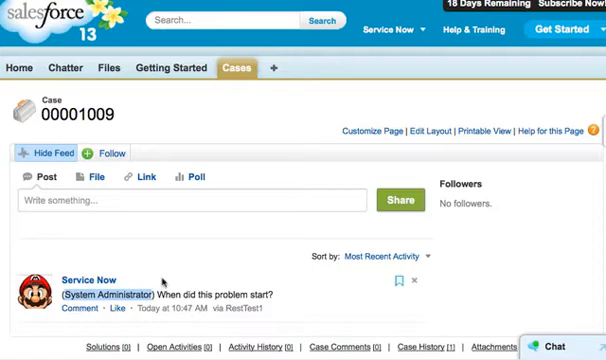
# - Reply 'It started Yesterday.' on case 00001009's feed
pyautogui.click(200, 203)
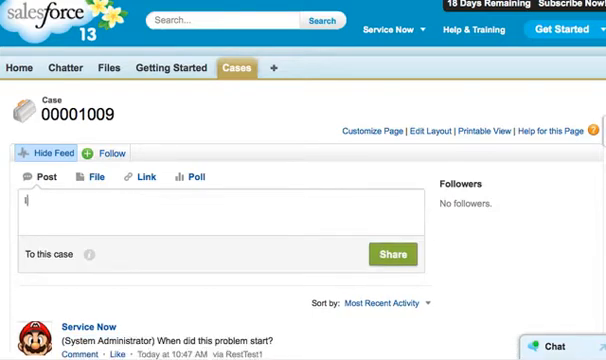
pyautogui.write('It started Yesterd')
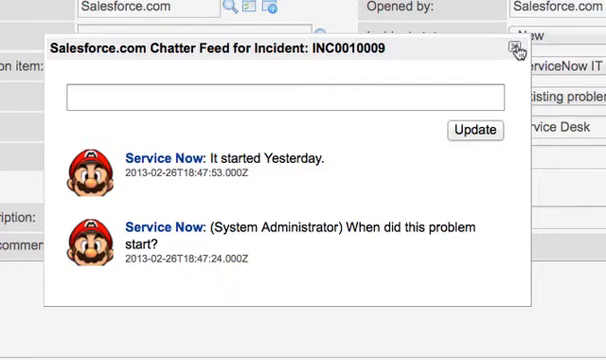
# - Close the chatter feed window after reviewing the question and reply
pyautogui.click(513, 48)
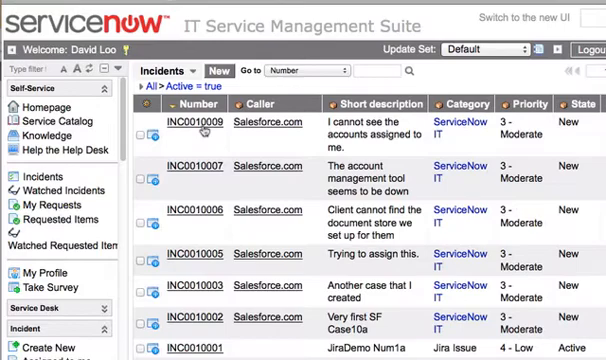
# - Open INC0010009 from the active incidents list
pyautogui.click(197, 124)
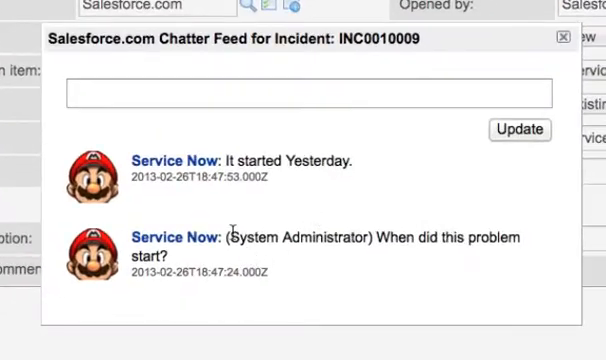
pyautogui.moveTo(407, 280)
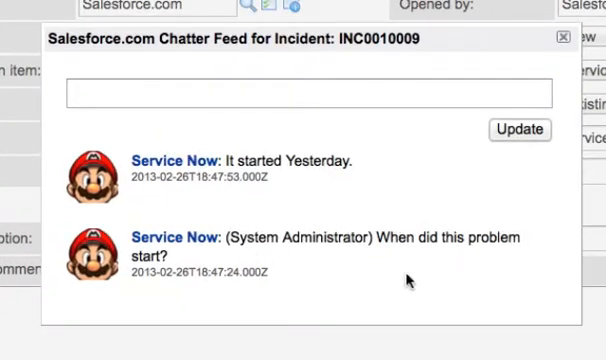
# - Post the follow-up question 'What time did it start?' to the chatter feed
pyautogui.click(150, 92)
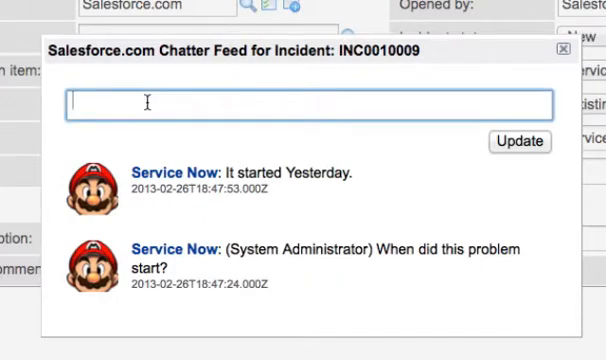
pyautogui.write('What time did')
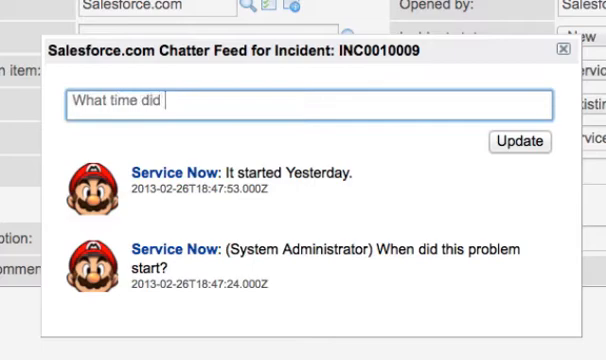
pyautogui.write('it start?')
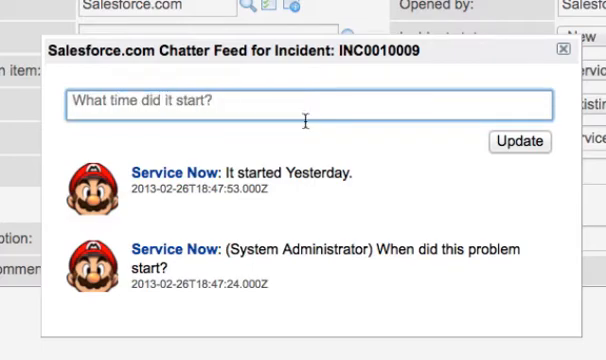
pyautogui.click(557, 50)
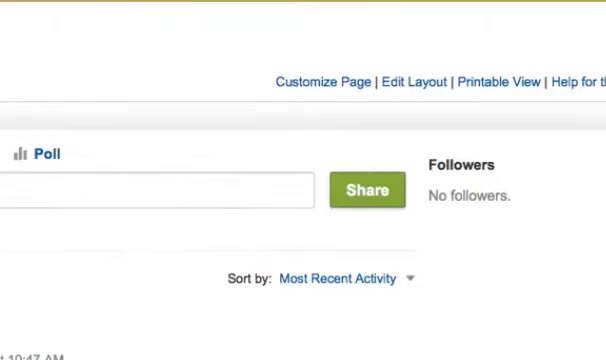